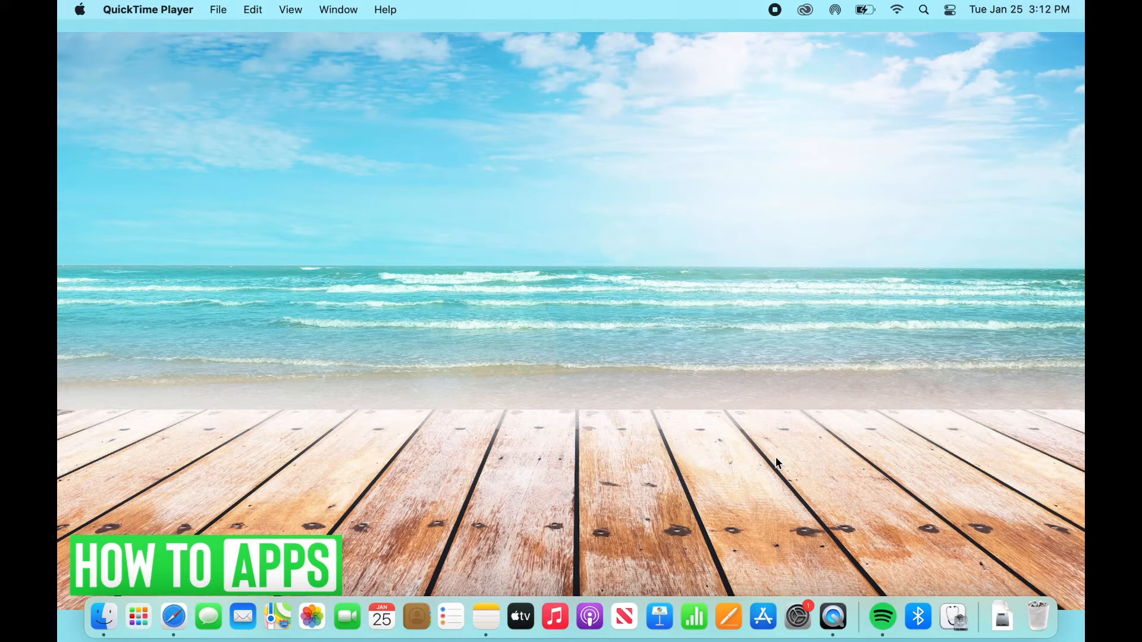
{"action": "mouse_move", "coordinate": [630, 437]}
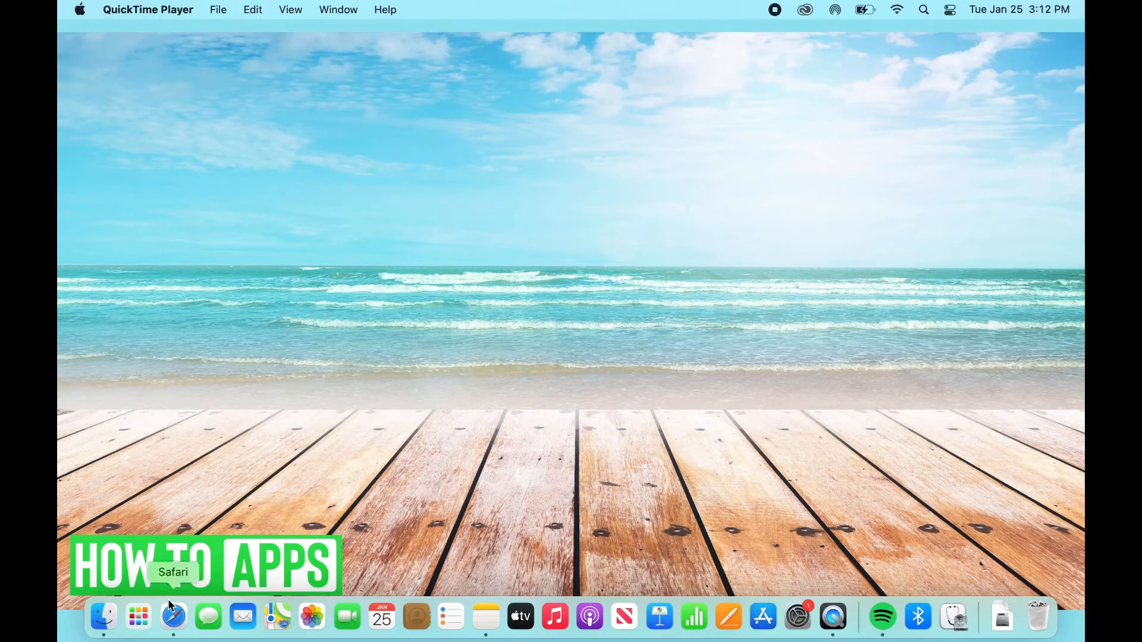
{"action": "mouse_move", "coordinate": [779, 126]}
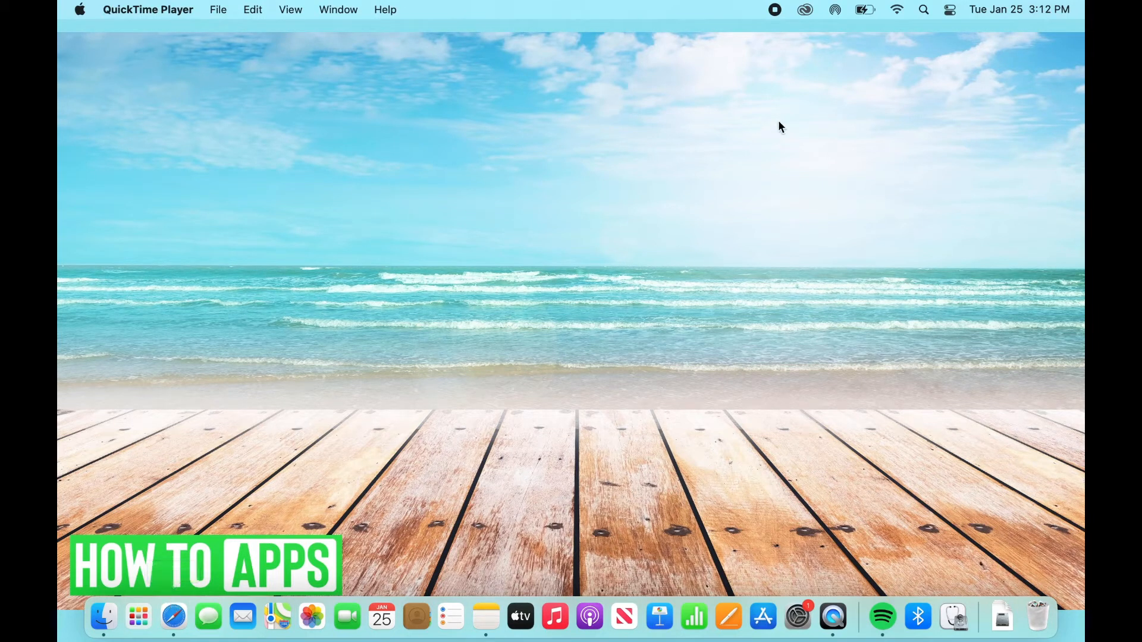
- Open Spotlight Search from the menu bar magnifying-glass icon
{"action": "left_click", "coordinate": [922, 10]}
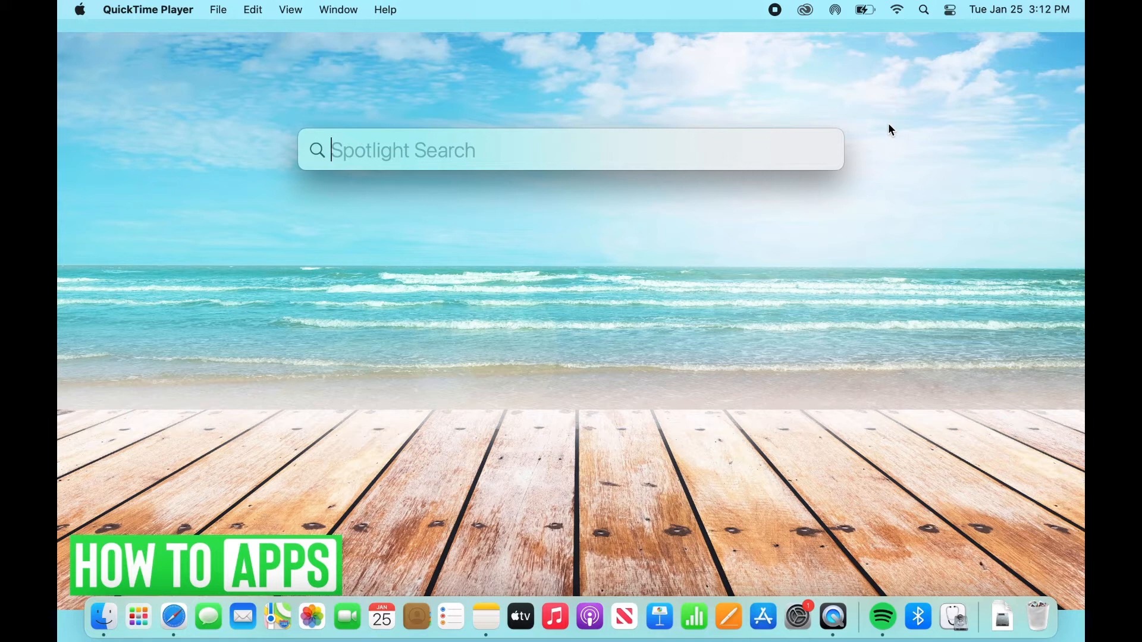
- Search Spotlight for 'safari' and launch Safari from Applications
{"action": "type", "text": "safari"}
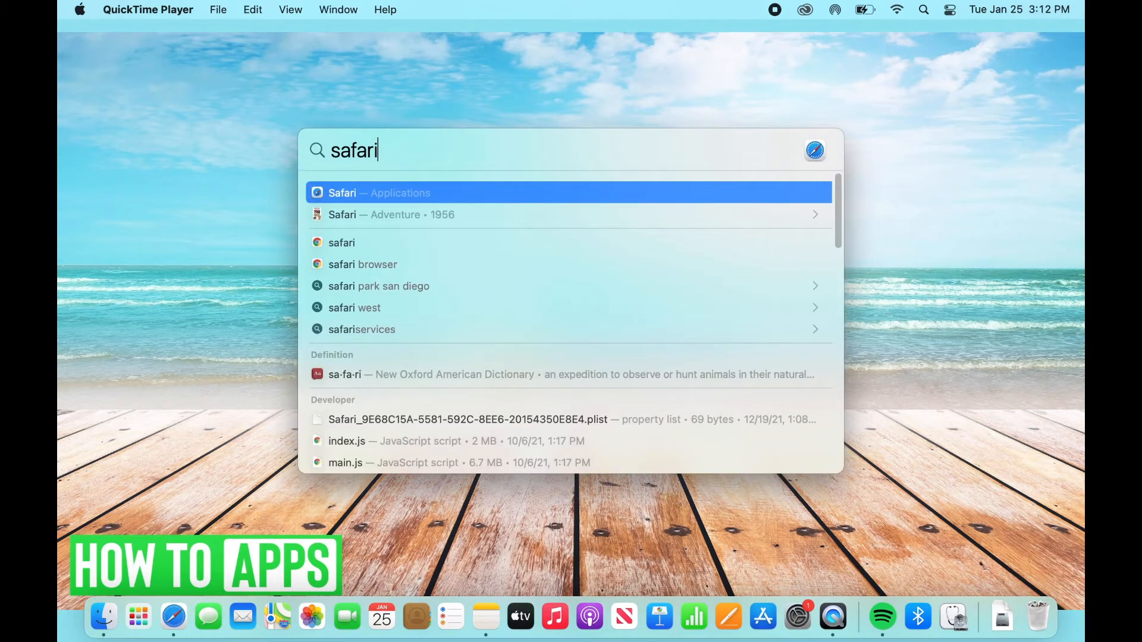
{"action": "left_click", "coordinate": [567, 192]}
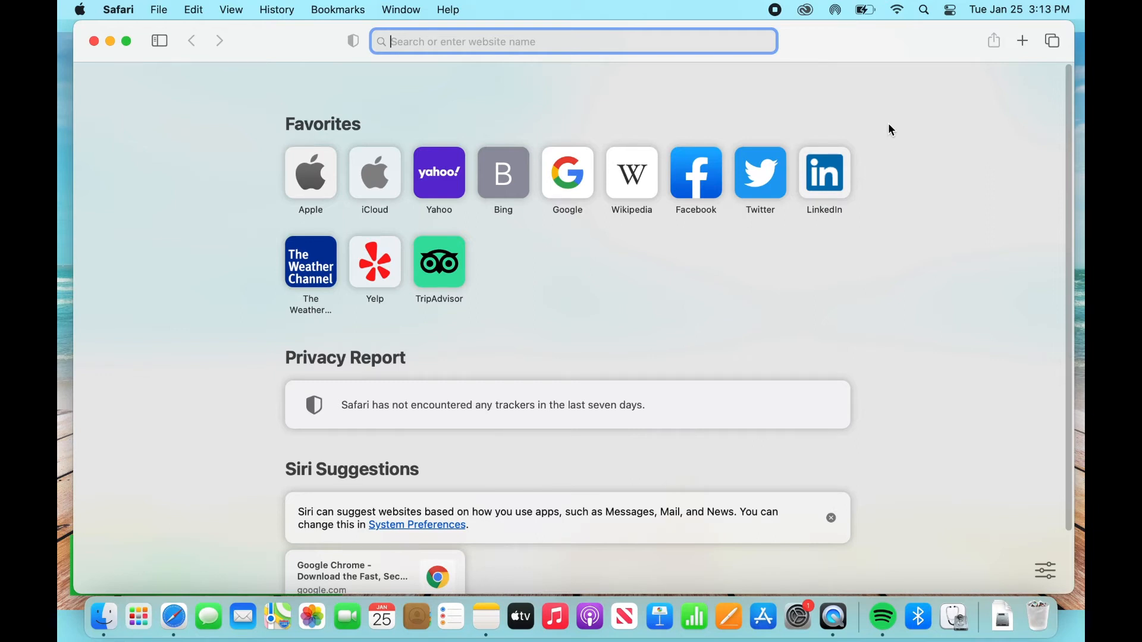
{"action": "mouse_move", "coordinate": [876, 114]}
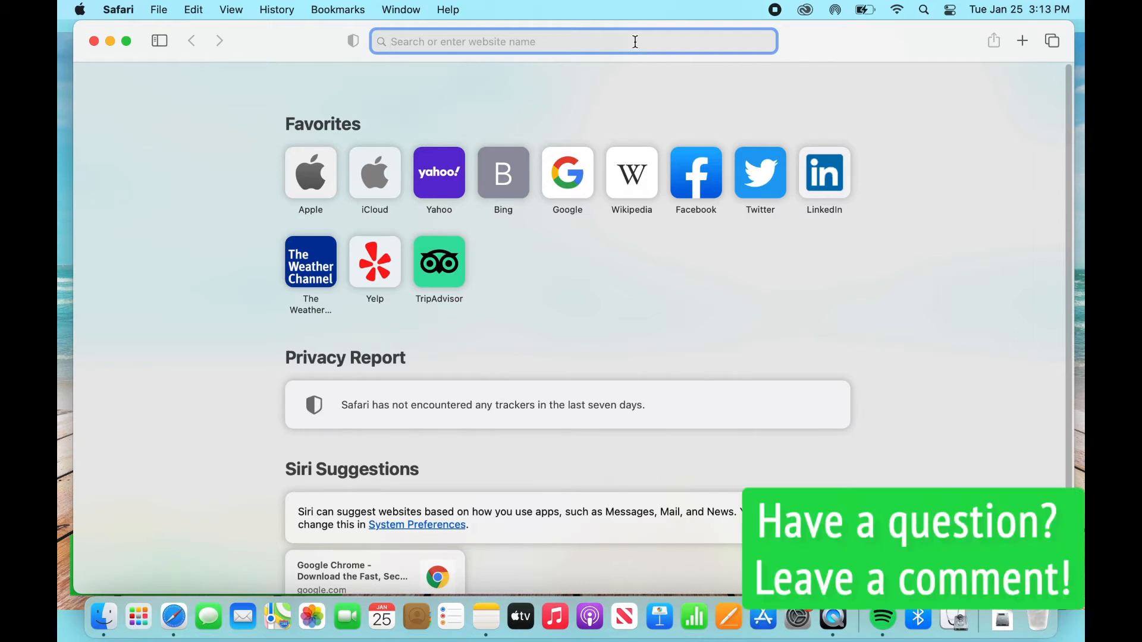
- Load google.com in Safari and focus Google's search box
{"action": "type", "text": "google.com"}
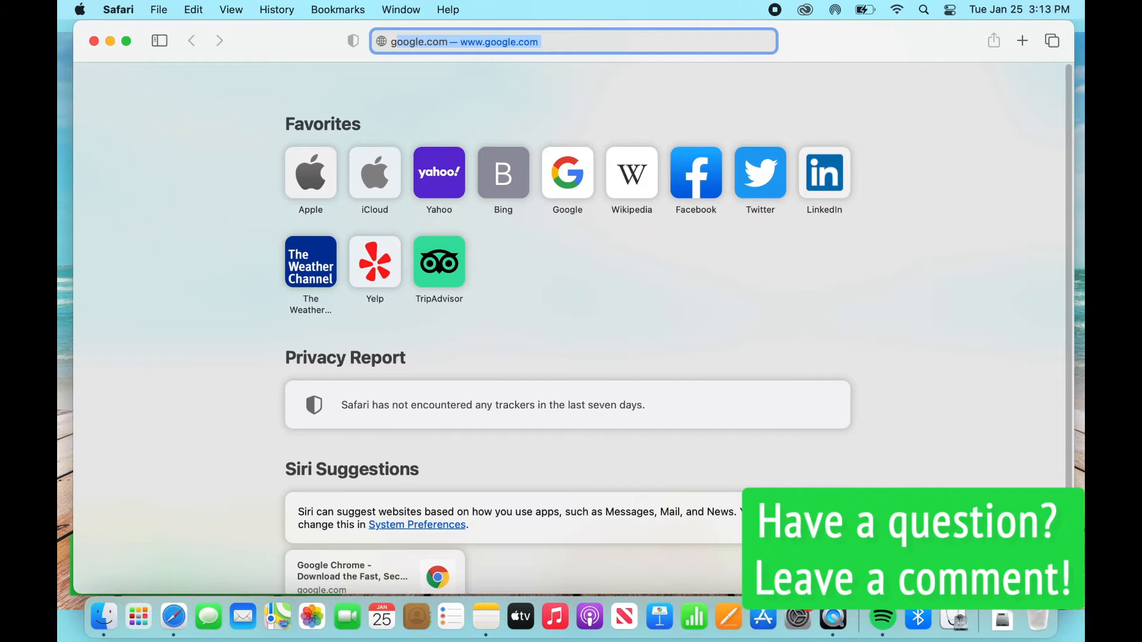
{"action": "left_click", "coordinate": [573, 42]}
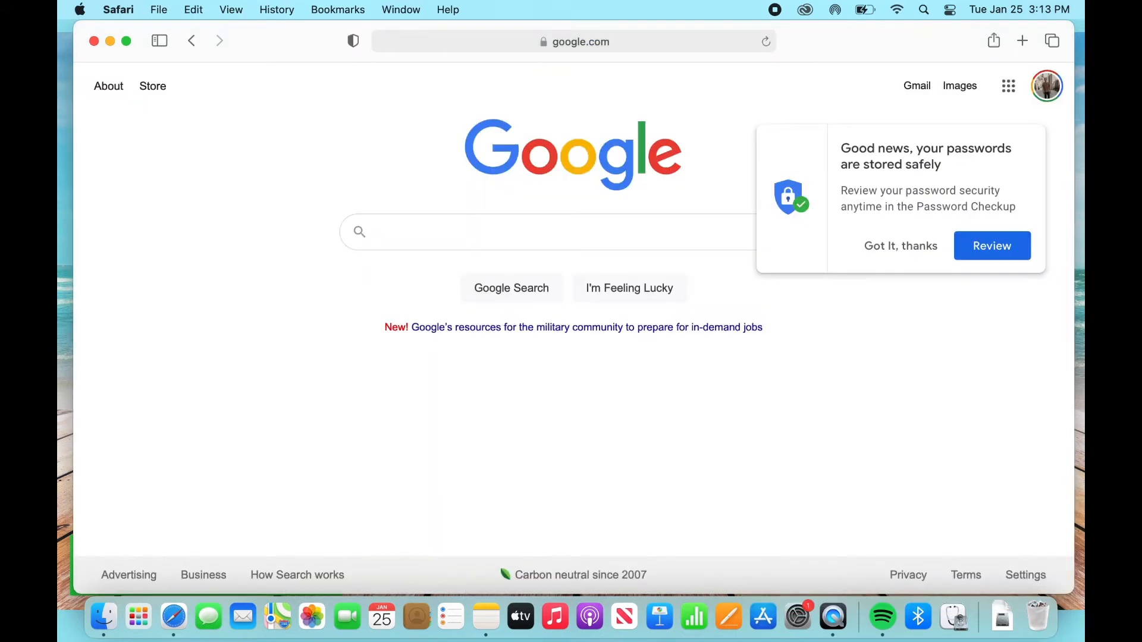
{"action": "left_click", "coordinate": [538, 231]}
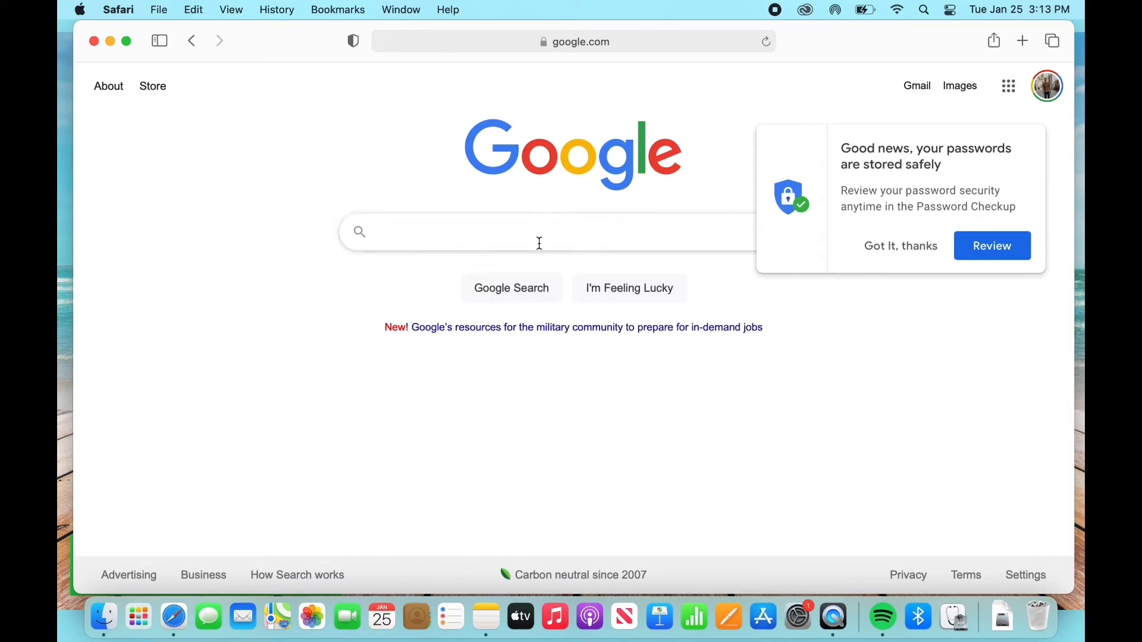
{"action": "mouse_move", "coordinate": [539, 231]}
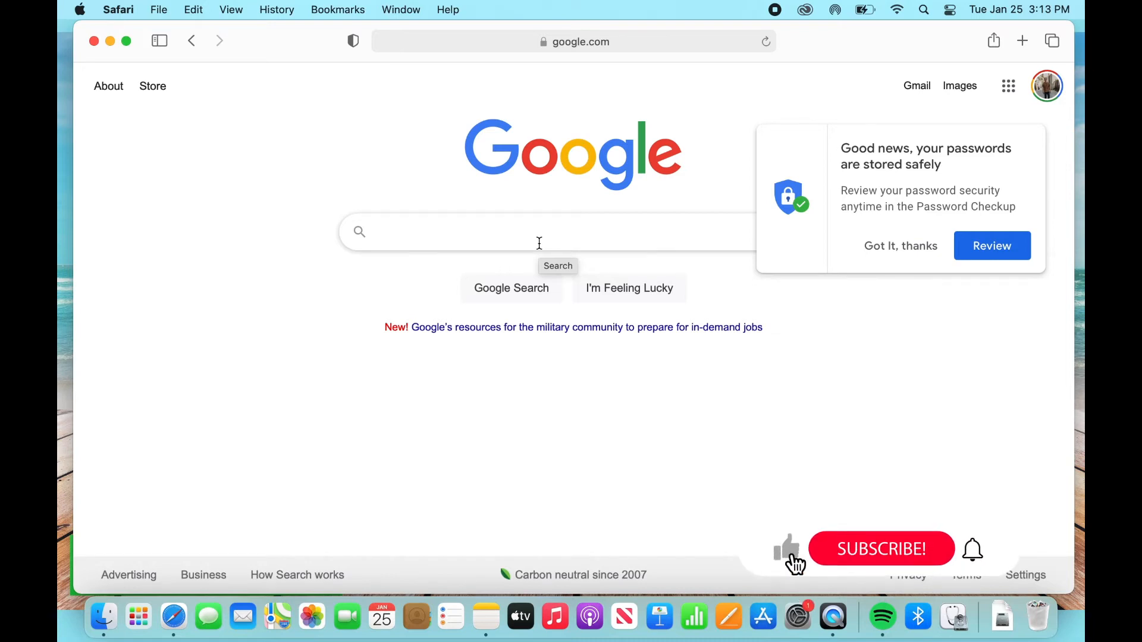
- Search Google for 'google chrome download' and open the google.com/chrome result
{"action": "type", "text": "google chrome d"}
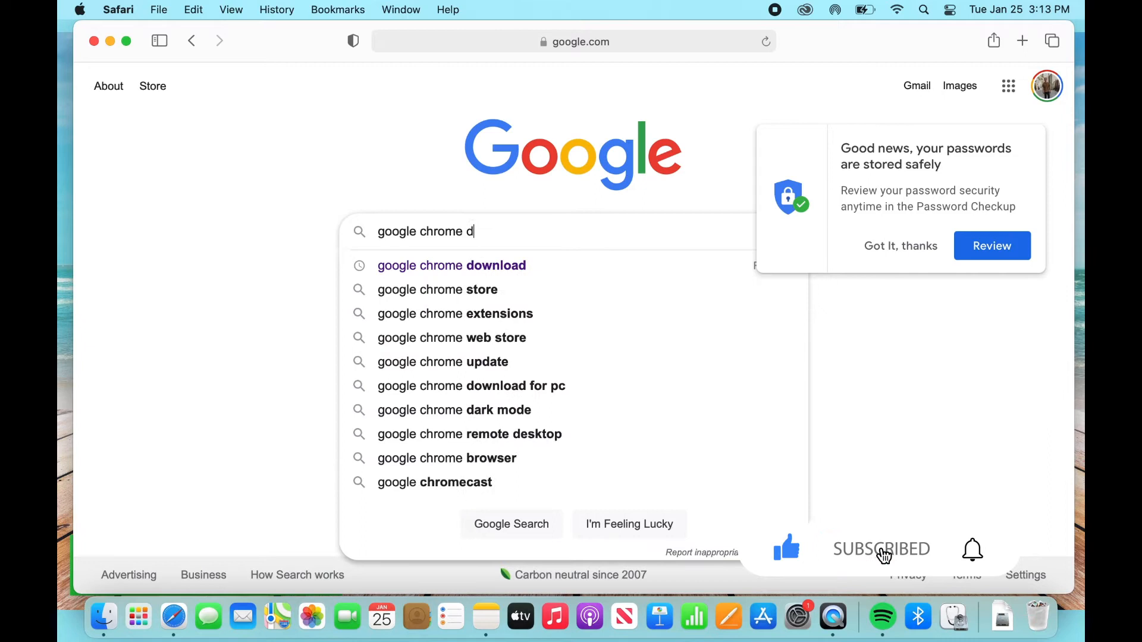
{"action": "left_click", "coordinate": [451, 265]}
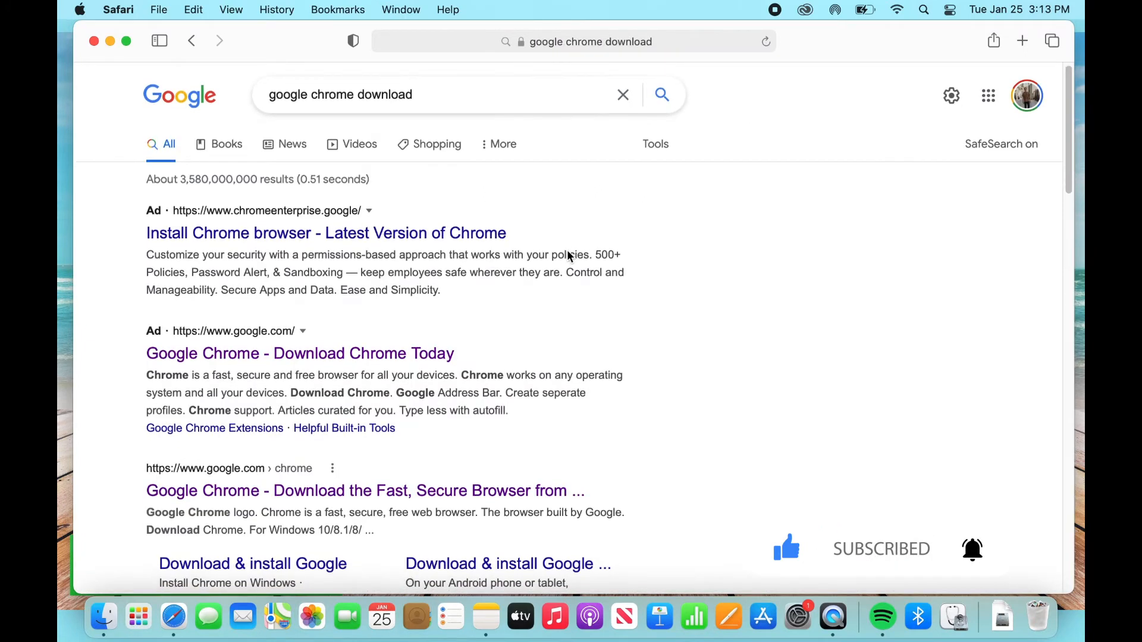
{"action": "scroll", "scroll_direction": "down", "scroll_amount": 3}
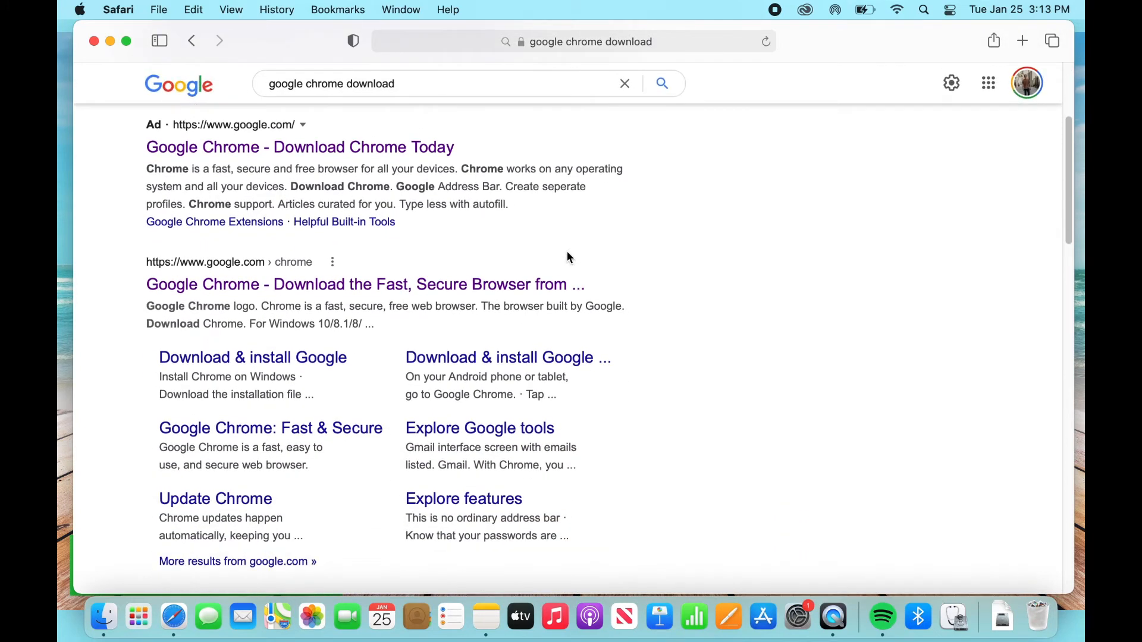
{"action": "scroll", "scroll_direction": "down", "scroll_amount": 3}
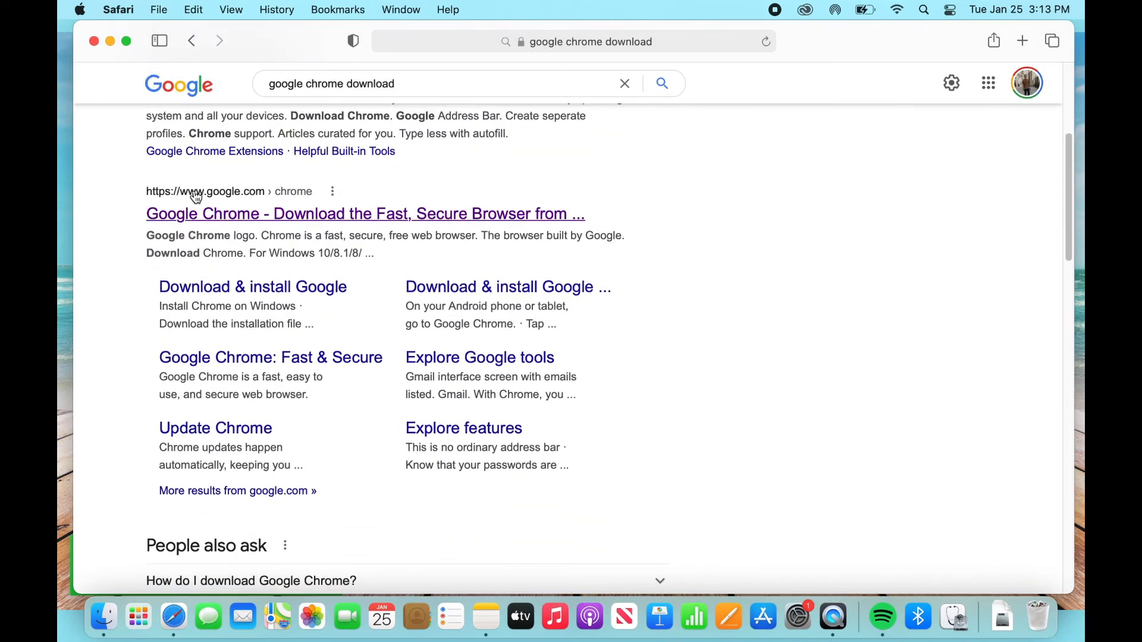
{"action": "mouse_move", "coordinate": [276, 222]}
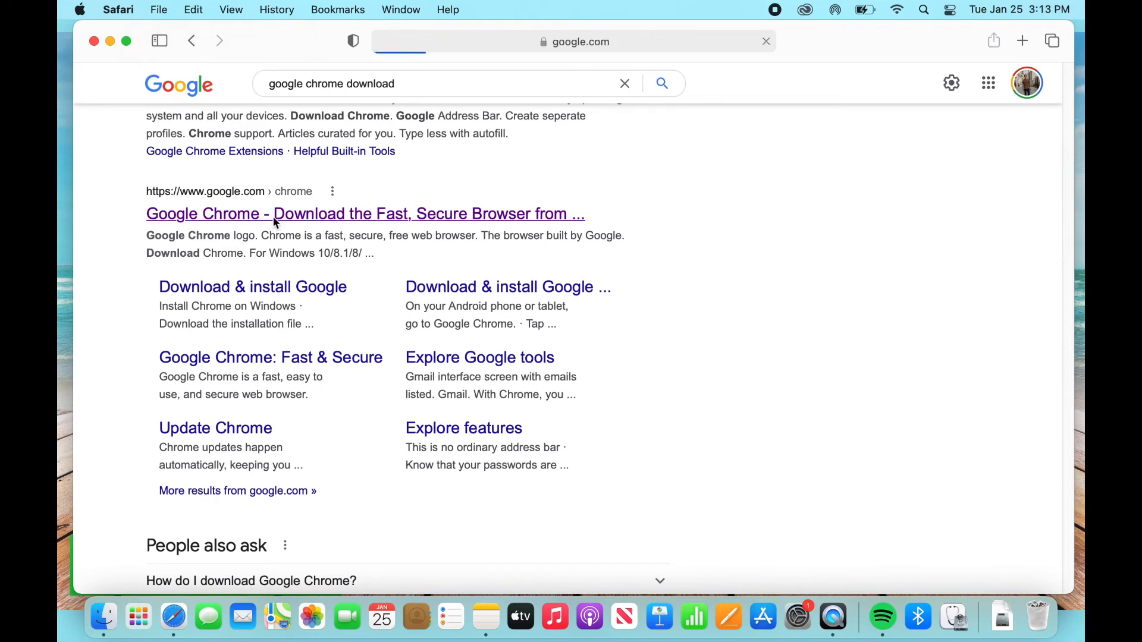
{"action": "left_click", "coordinate": [364, 213]}
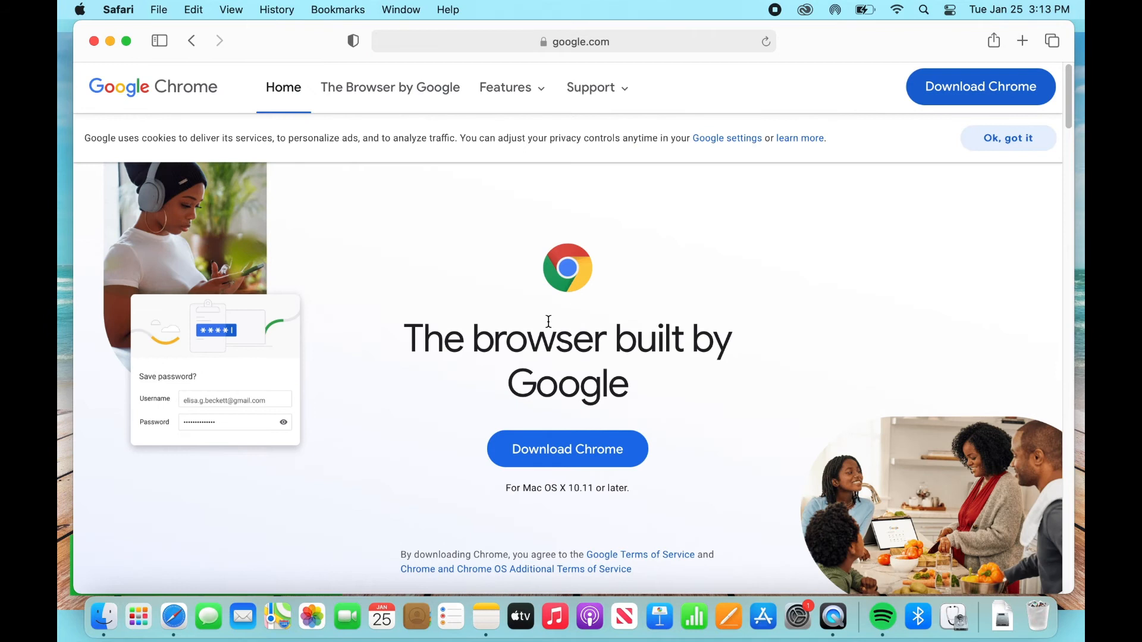
{"action": "mouse_move", "coordinate": [660, 483]}
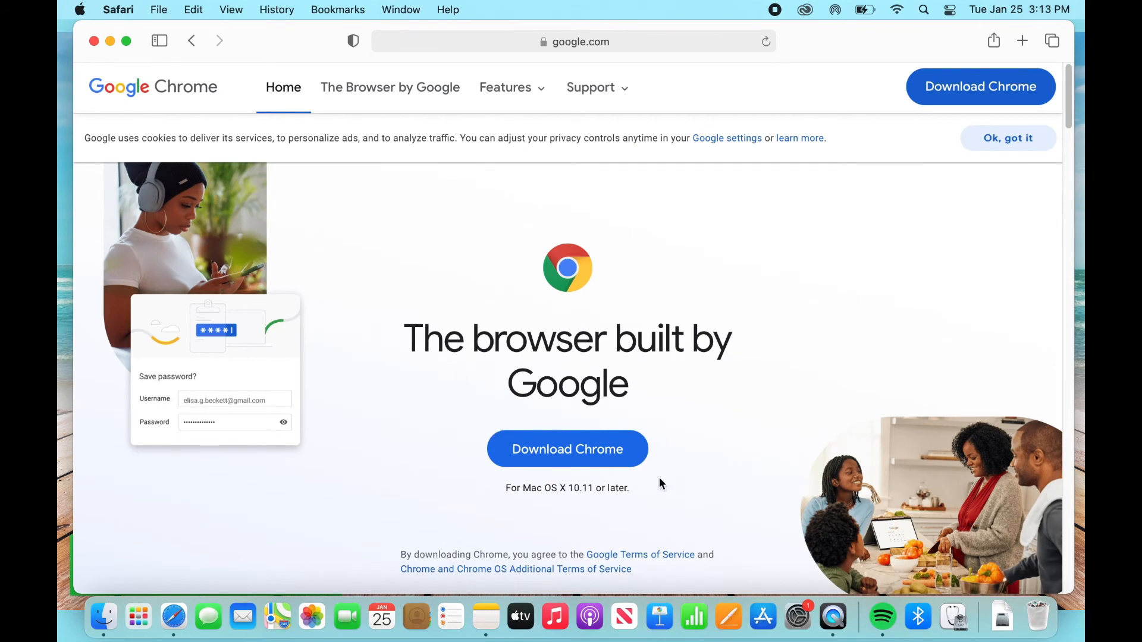
{"action": "mouse_move", "coordinate": [515, 467]}
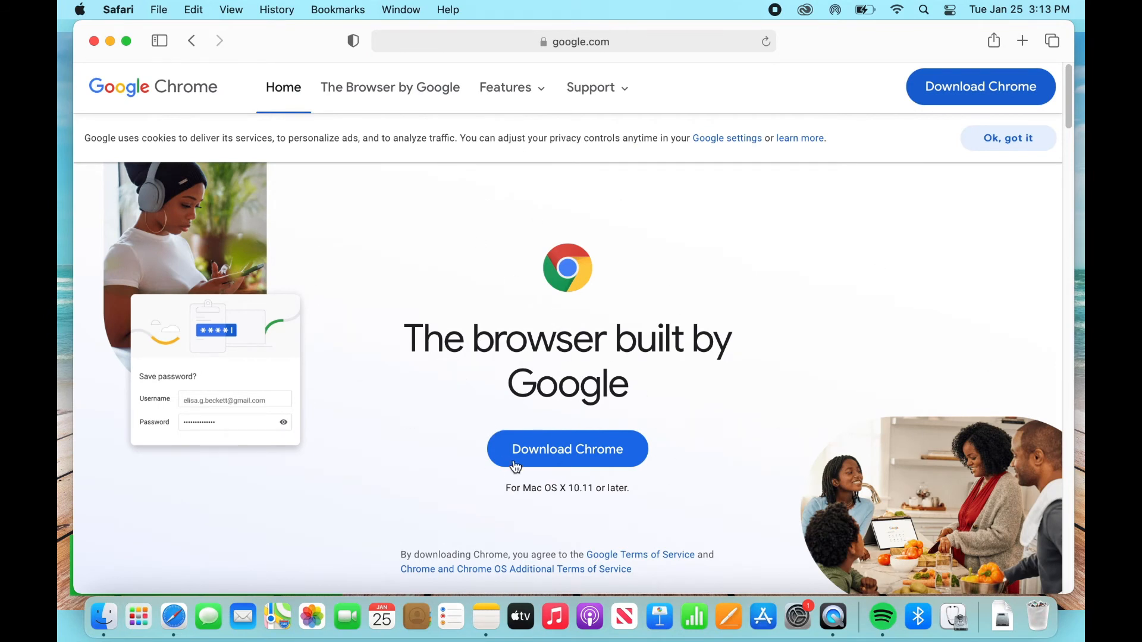
- Click Download Chrome under 'The browser built by Google'
{"action": "left_click", "coordinate": [568, 449]}
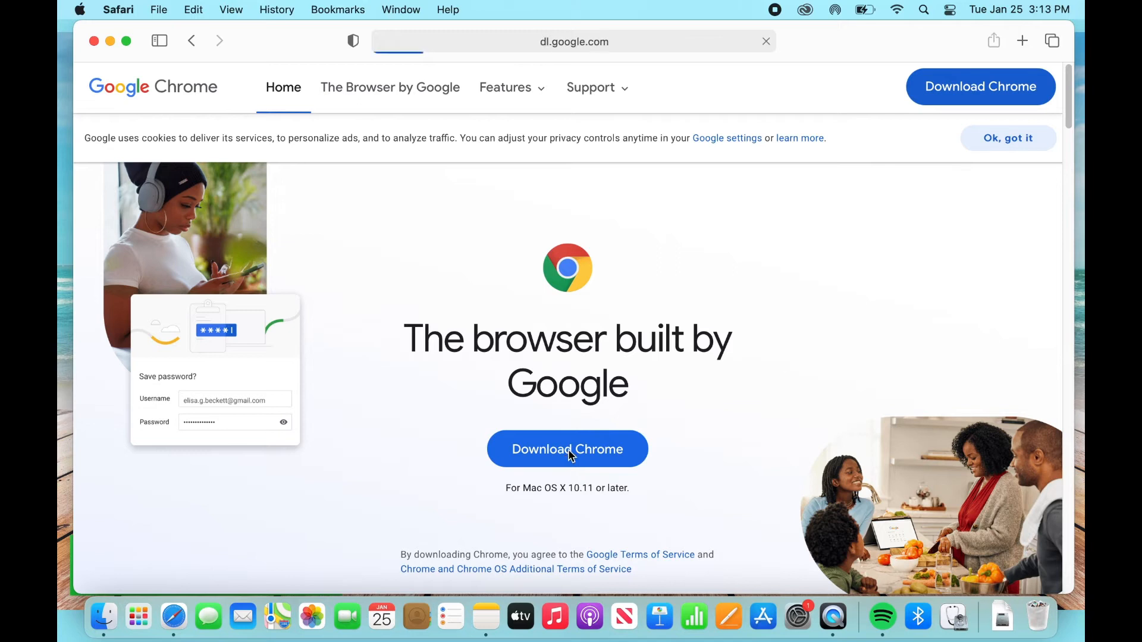
{"action": "left_click", "coordinate": [567, 449]}
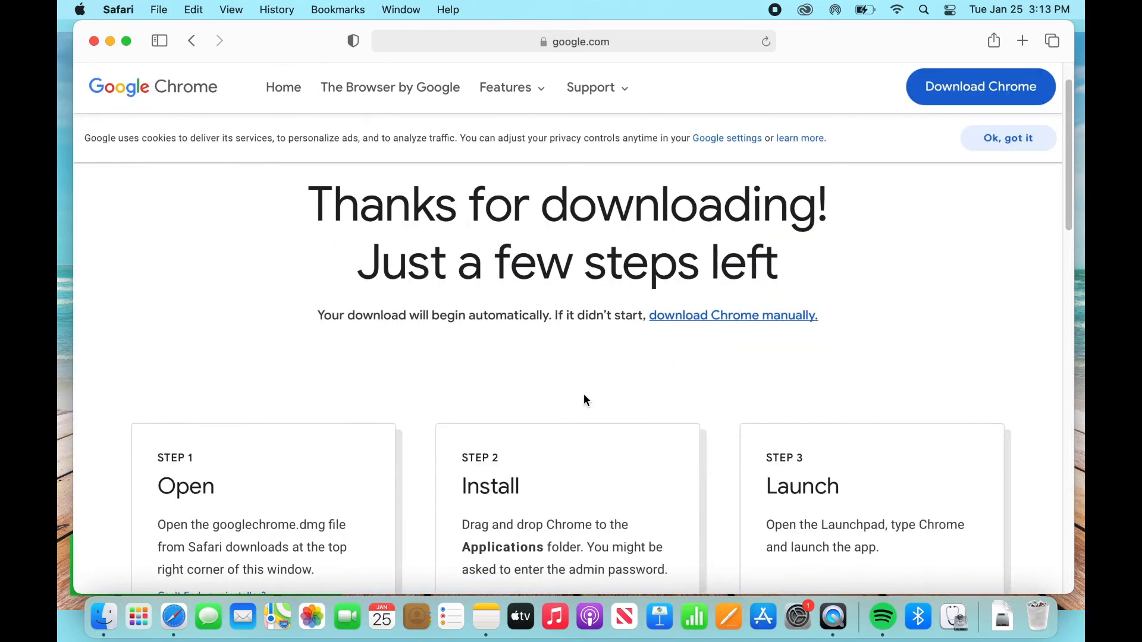
- Scroll through the thanks-for-downloading page and accept the Chrome download
{"action": "scroll", "scroll_direction": "down", "scroll_amount": 3}
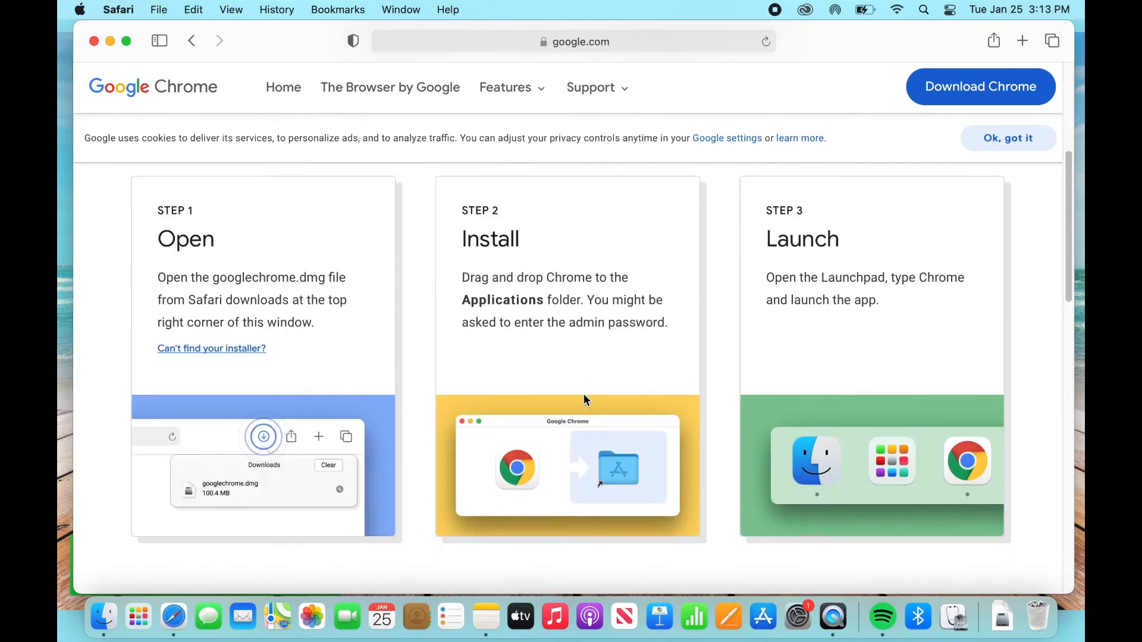
{"action": "mouse_move", "coordinate": [675, 311]}
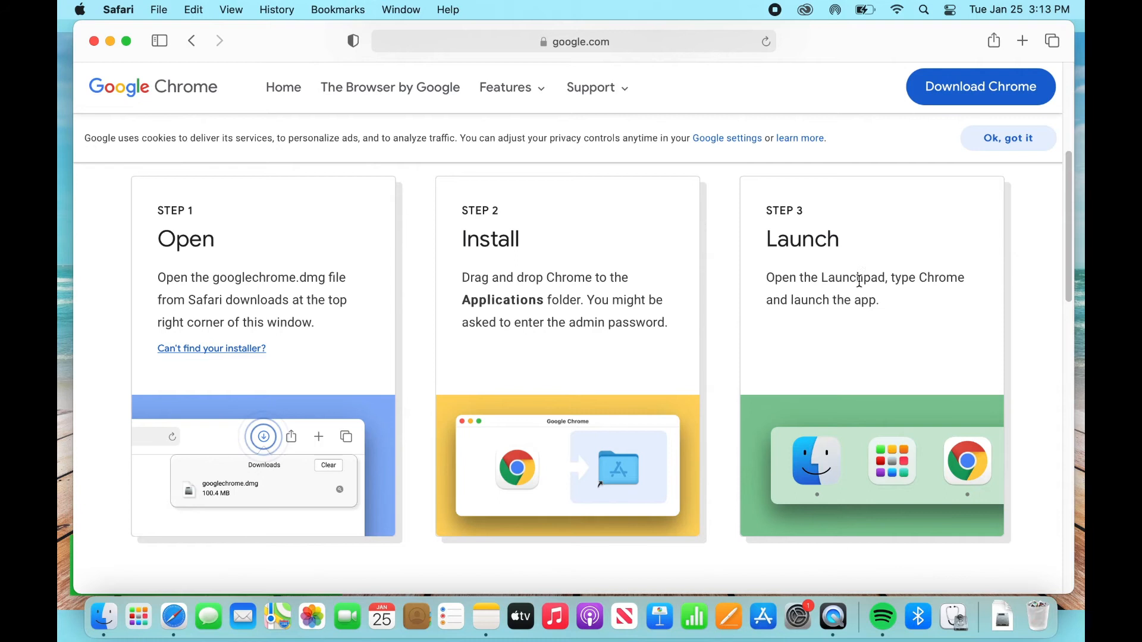
{"action": "scroll", "scroll_direction": "down", "scroll_amount": 3}
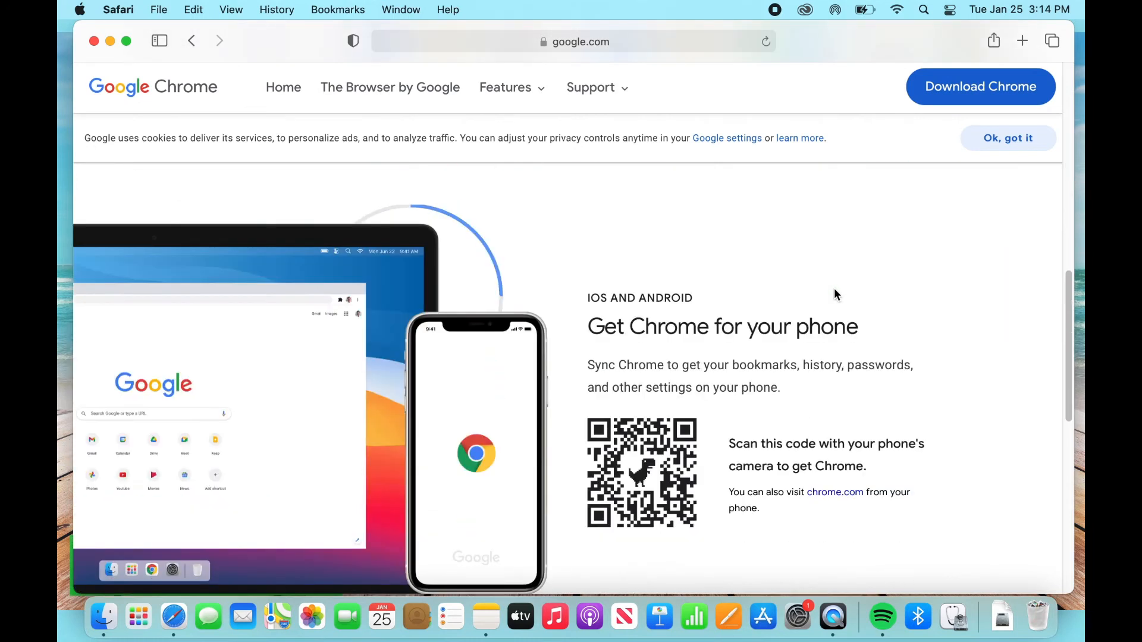
{"action": "left_click", "coordinate": [980, 86]}
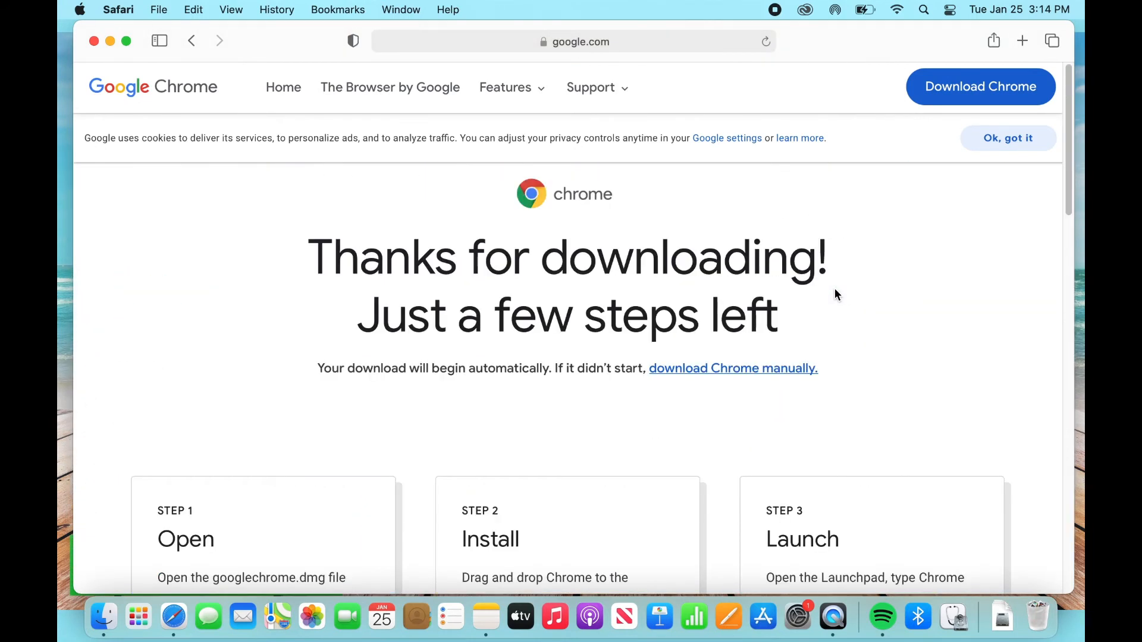
{"action": "mouse_move", "coordinate": [830, 300]}
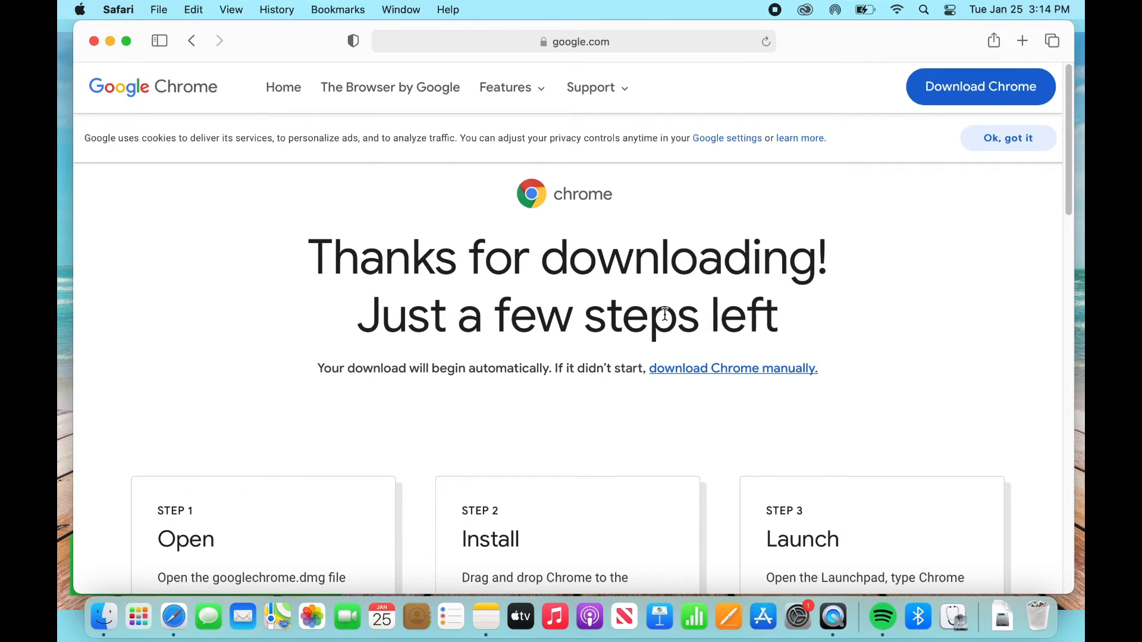
{"action": "mouse_move", "coordinate": [356, 367]}
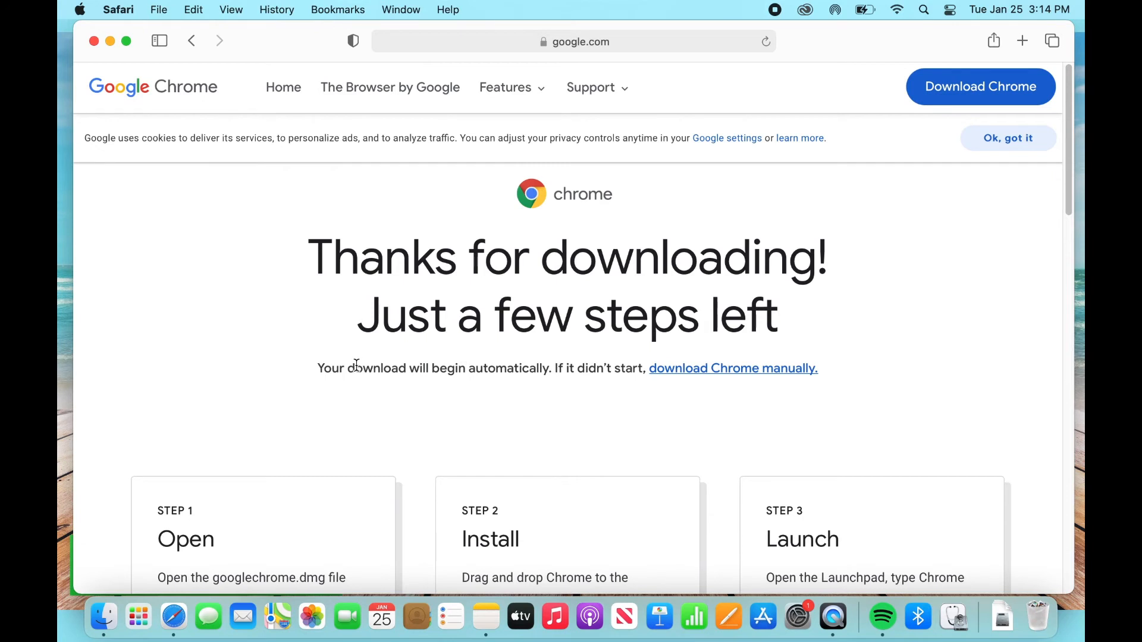
{"action": "mouse_move", "coordinate": [639, 369]}
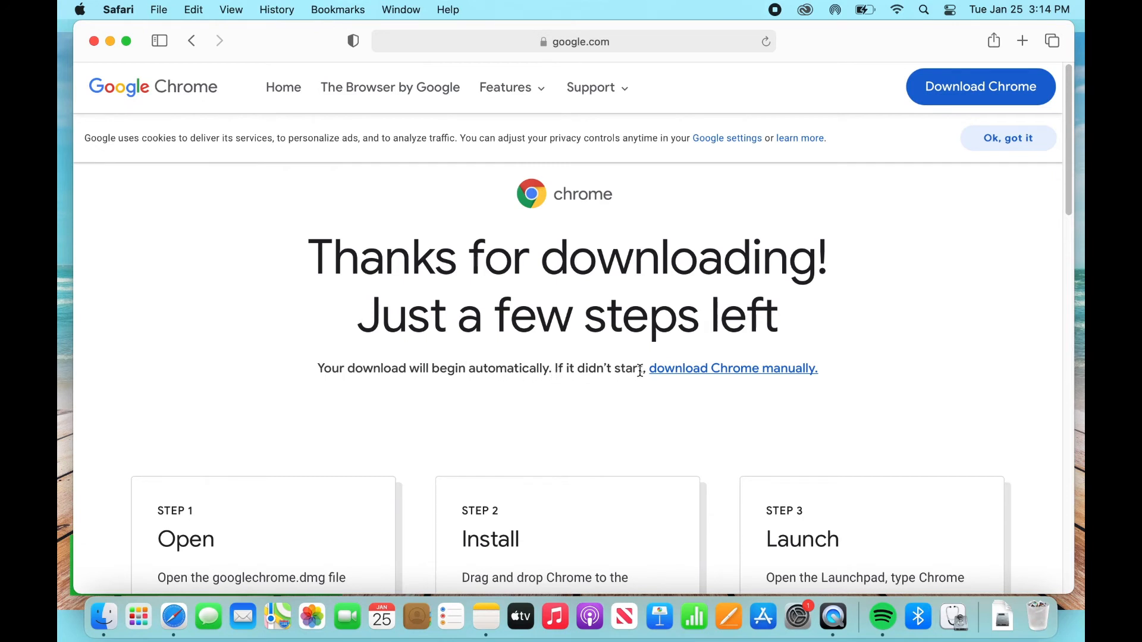
{"action": "mouse_move", "coordinate": [735, 404]}
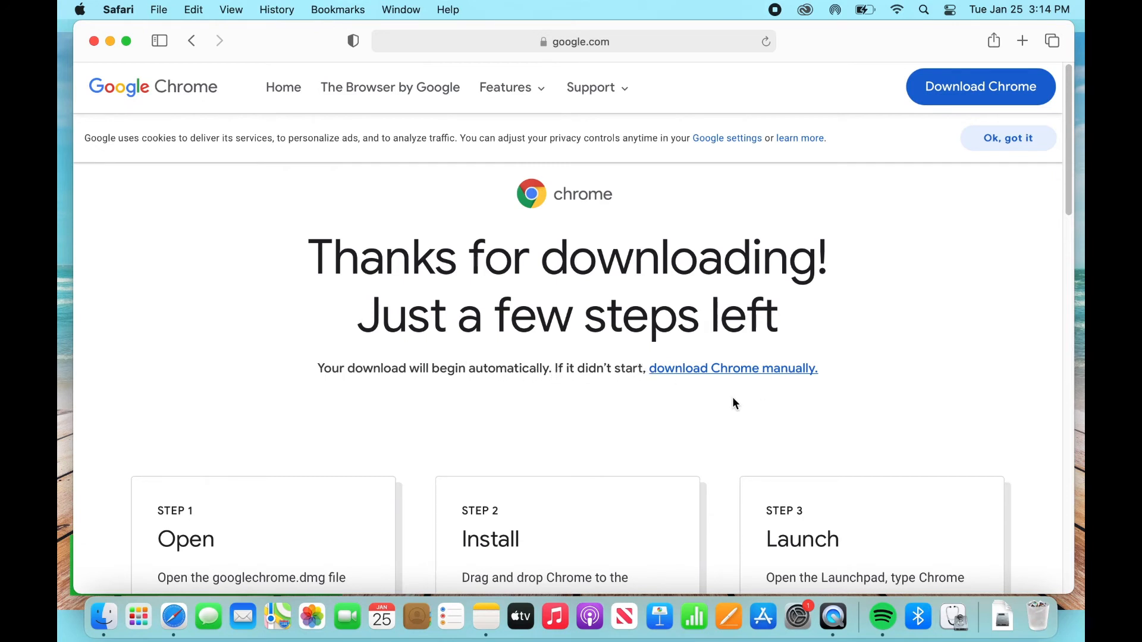
{"action": "mouse_move", "coordinate": [744, 401]}
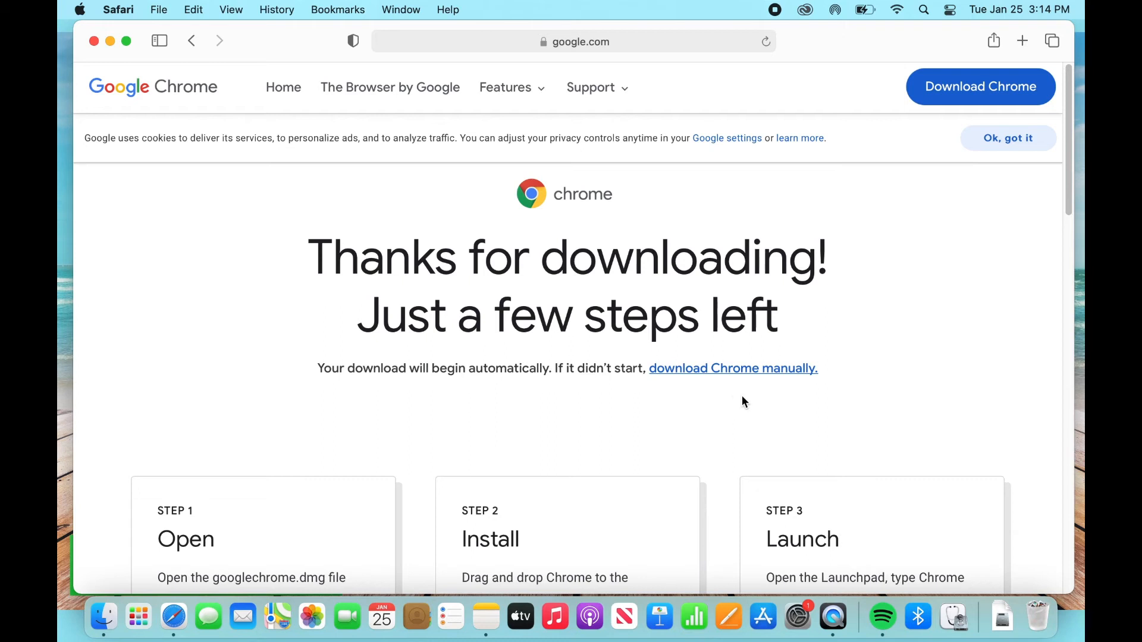
{"action": "mouse_move", "coordinate": [749, 466]}
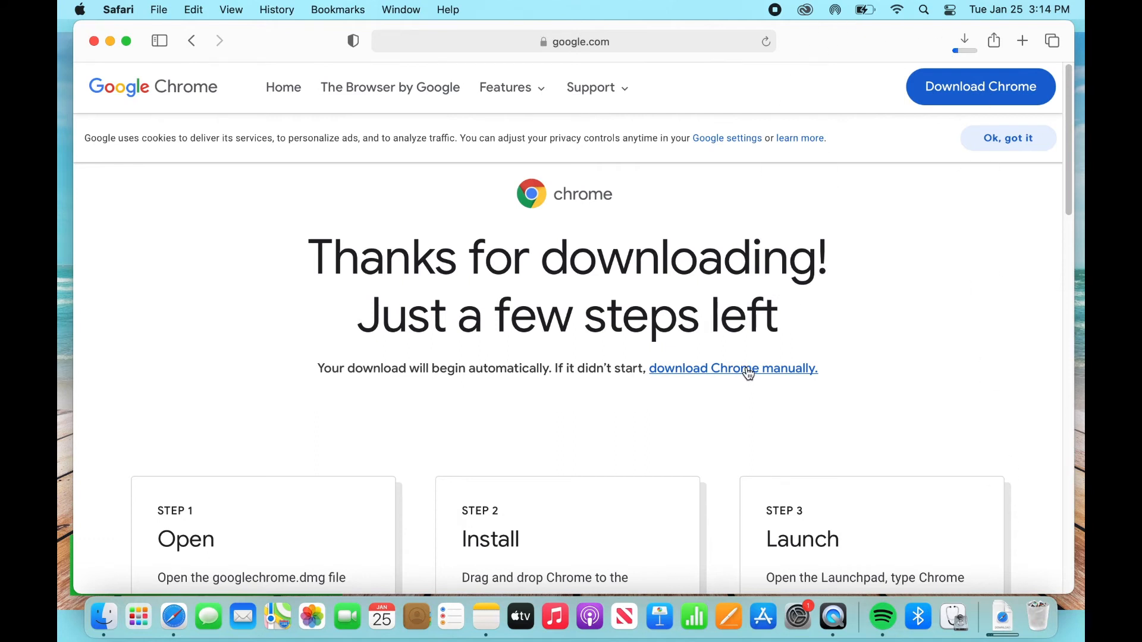
{"action": "mouse_move", "coordinate": [1002, 617]}
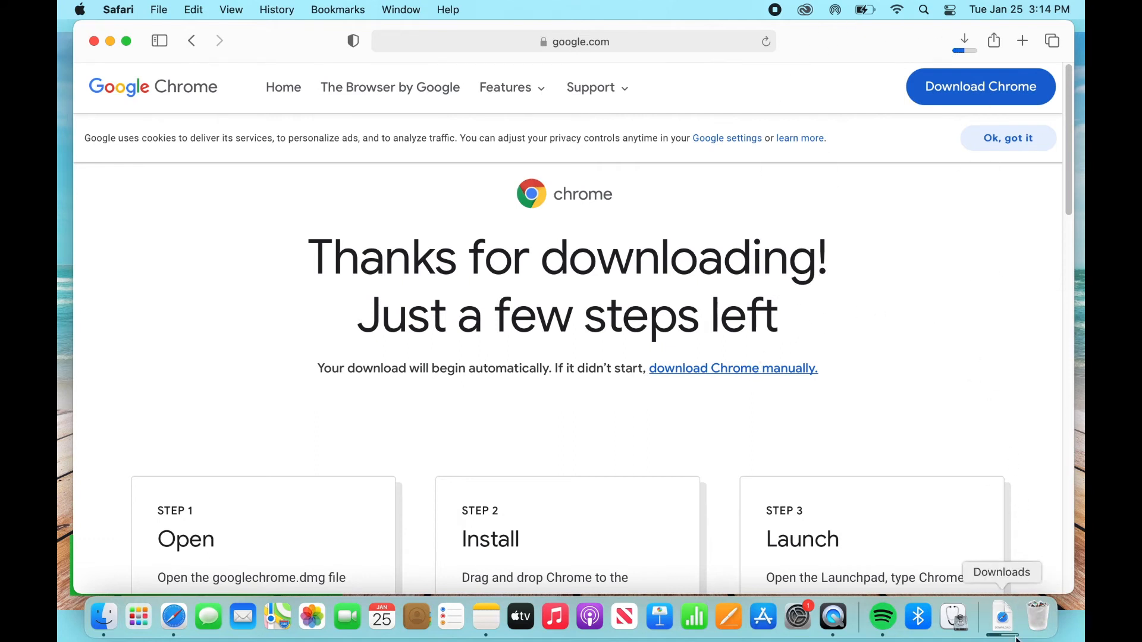
{"action": "mouse_move", "coordinate": [919, 502]}
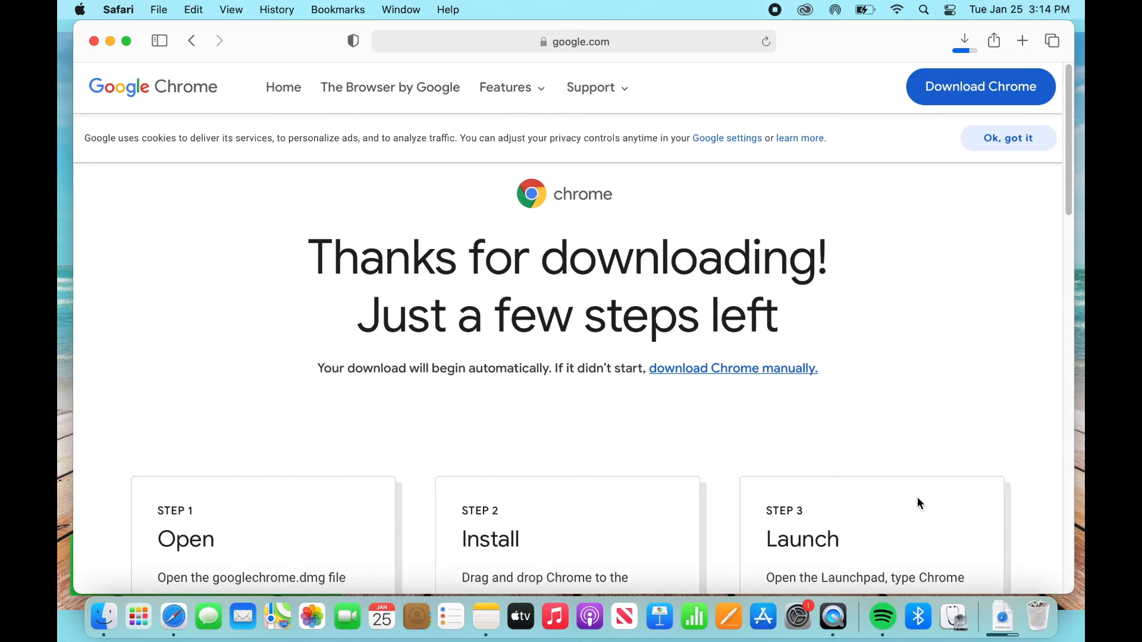
{"action": "mouse_move", "coordinate": [1002, 615]}
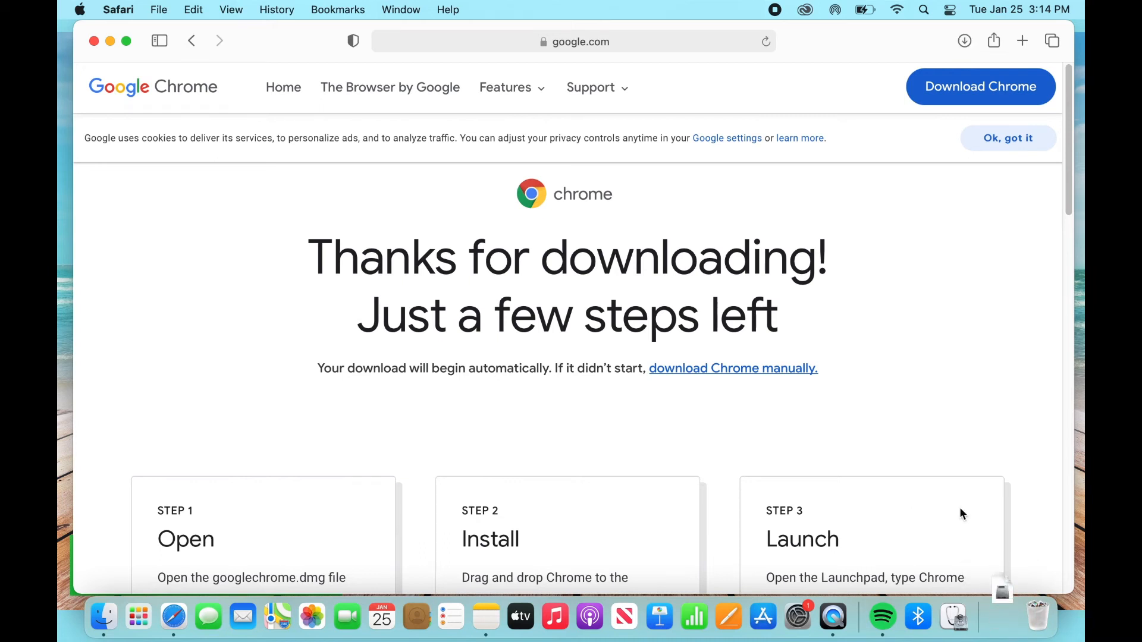
- Open googlechrome.dmg from Safari's downloads to mount the installer
{"action": "left_click", "coordinate": [1000, 588]}
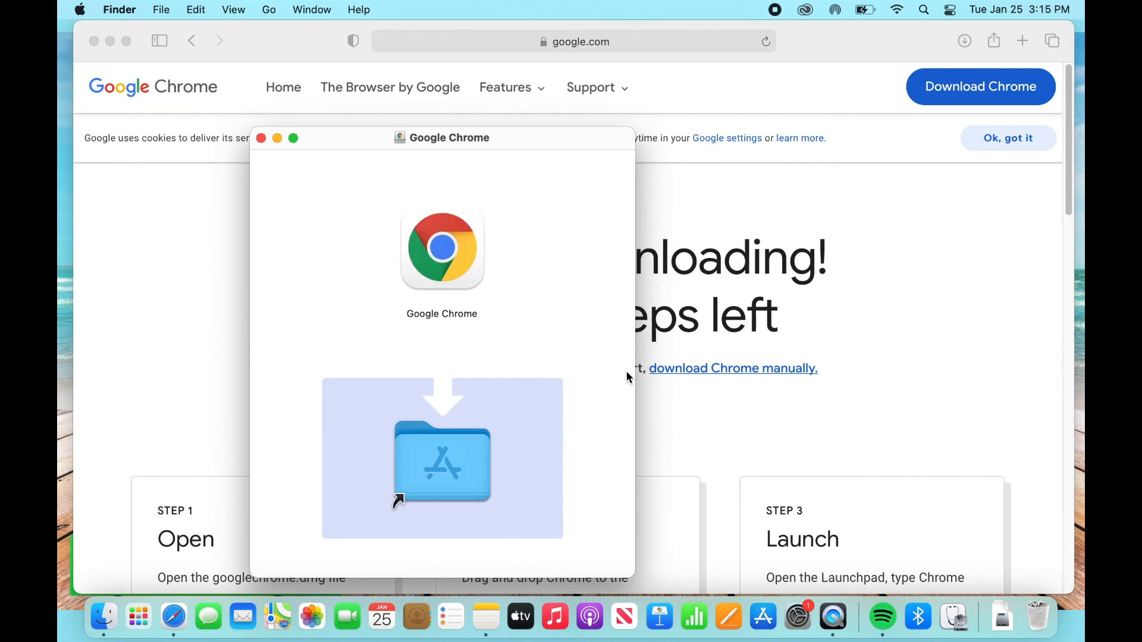
{"action": "mouse_move", "coordinate": [629, 405]}
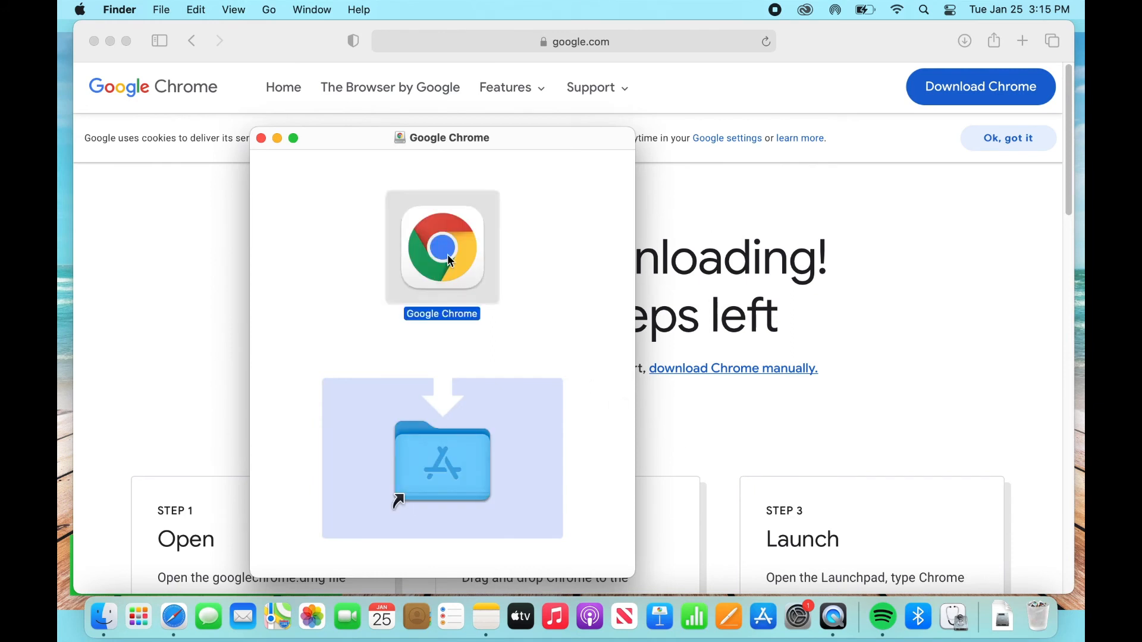
- Drag Google Chrome onto the Applications folder and choose Replace
{"action": "left_click_drag", "start_coordinate": [442, 247], "coordinate": [445, 321]}
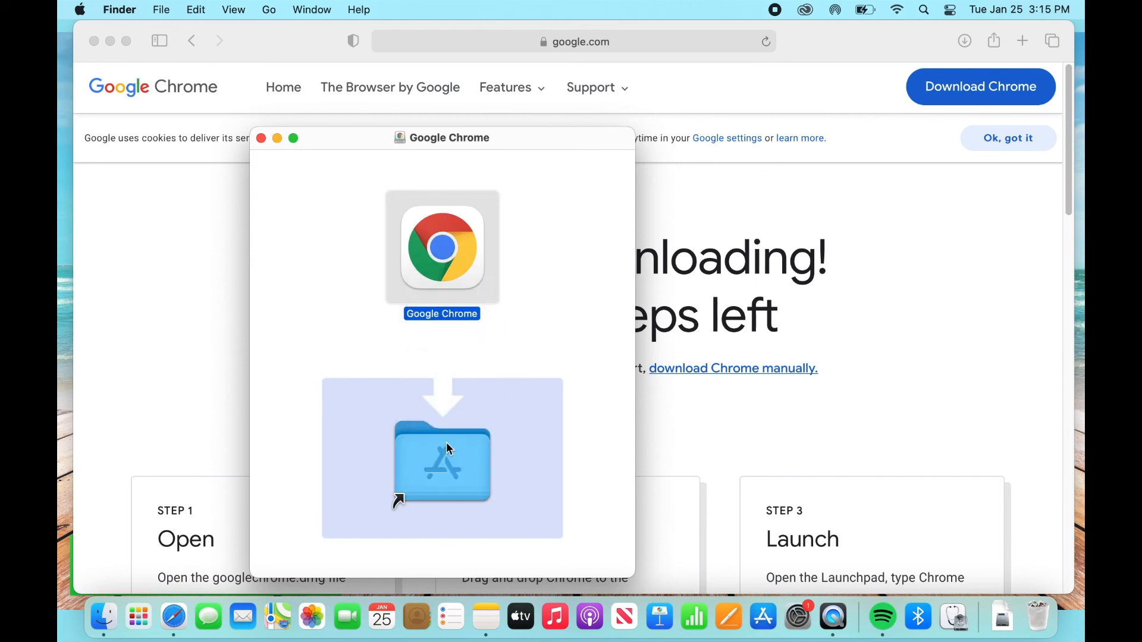
{"action": "left_click_drag", "start_coordinate": [442, 247], "coordinate": [441, 463]}
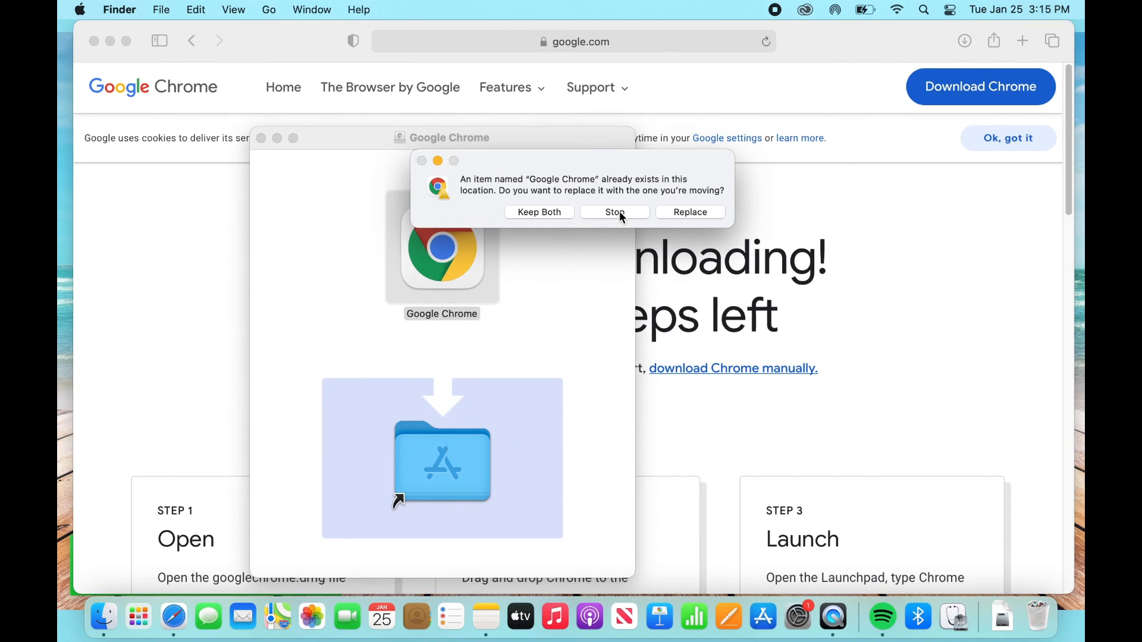
{"action": "left_click", "coordinate": [689, 212]}
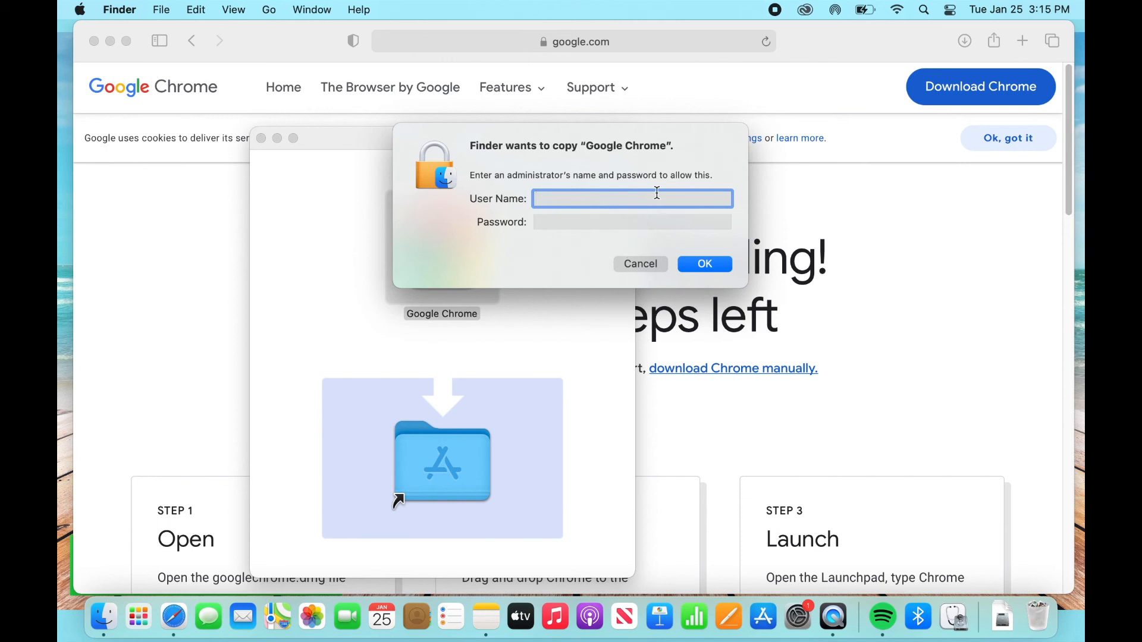
{"action": "mouse_move", "coordinate": [641, 271]}
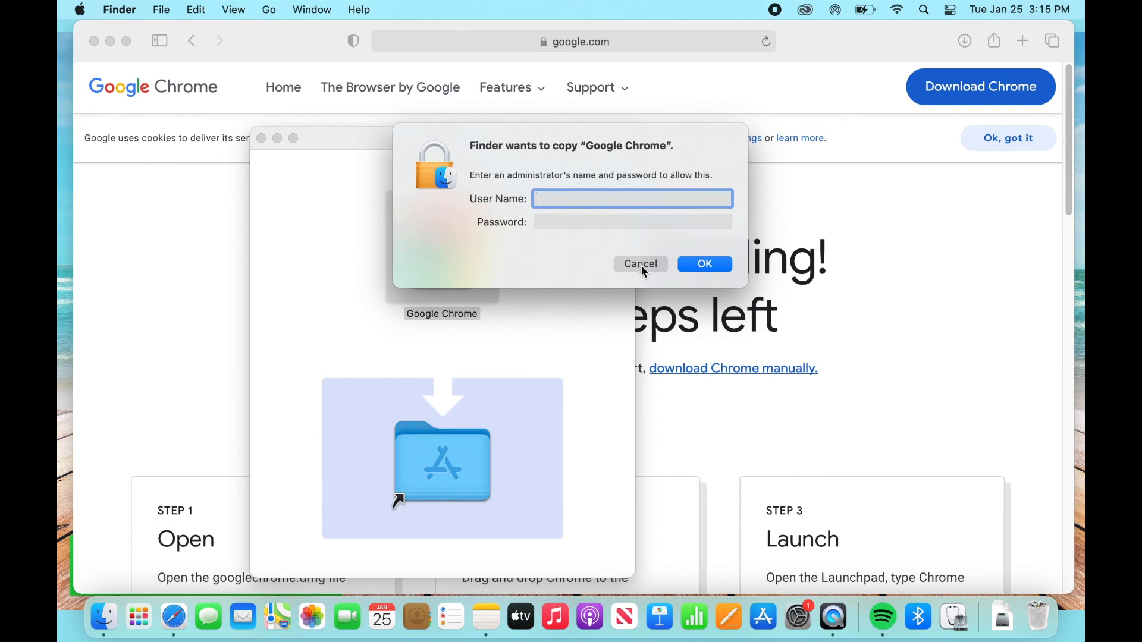
- Cancel the administrator authentication dialog, then type 'safari' into Spotlight
{"action": "left_click", "coordinate": [639, 264]}
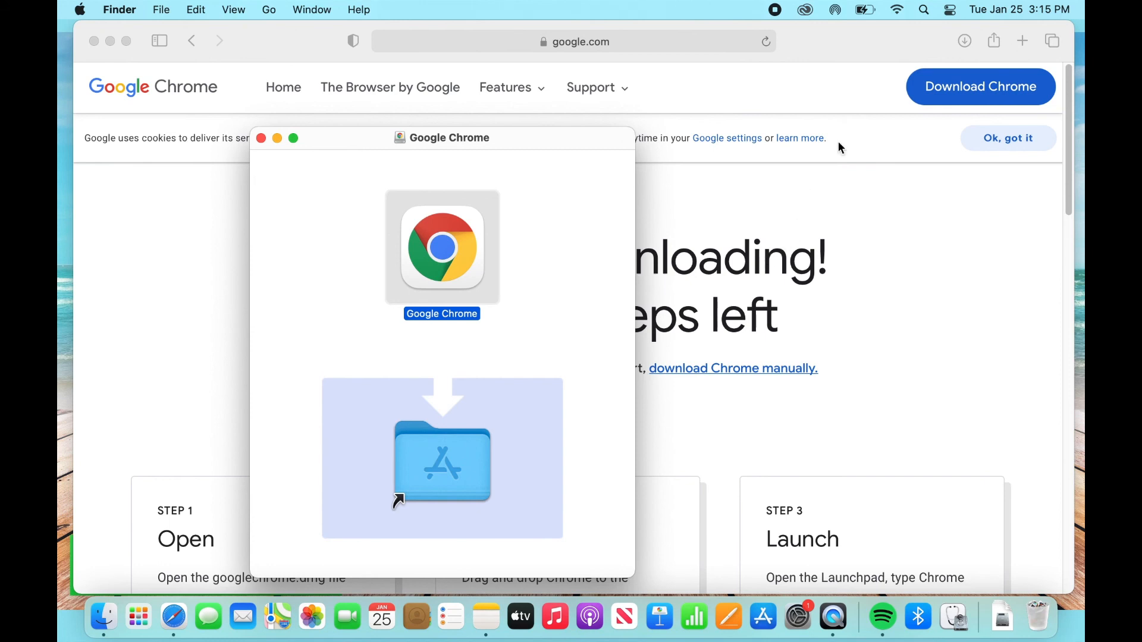
{"action": "mouse_move", "coordinate": [644, 159]}
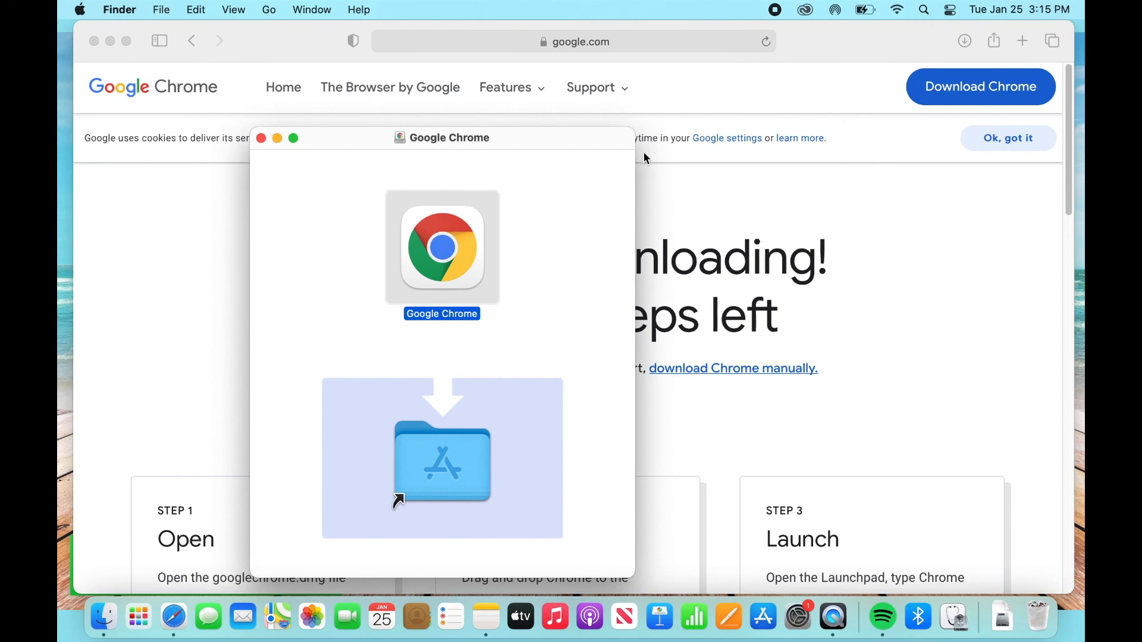
{"action": "mouse_move", "coordinate": [870, 151]}
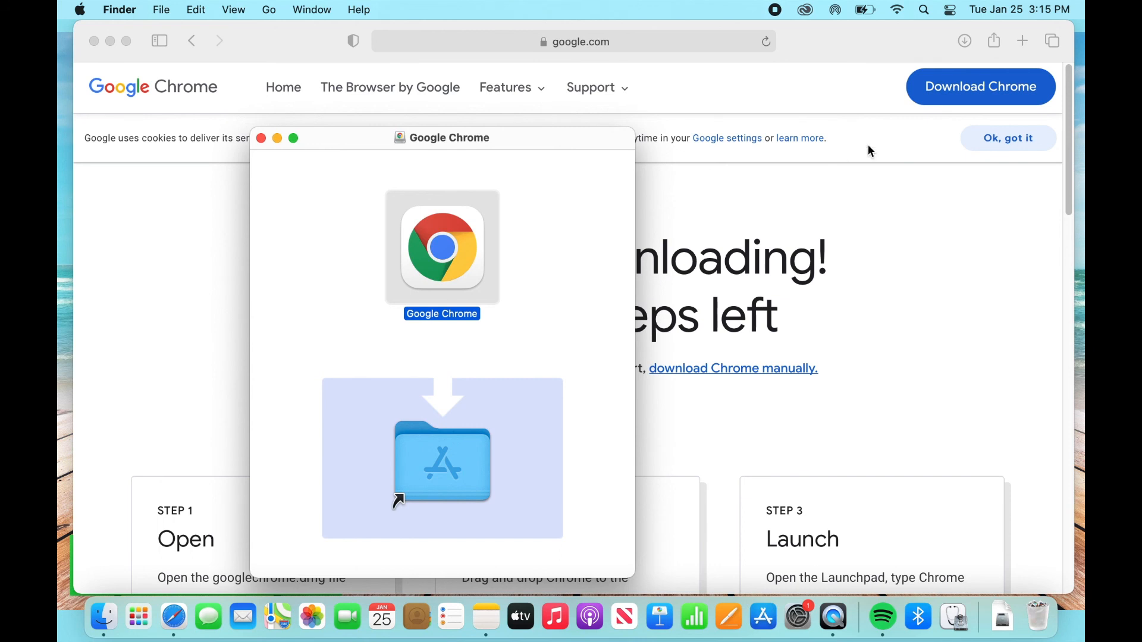
{"action": "type", "text": "safari"}
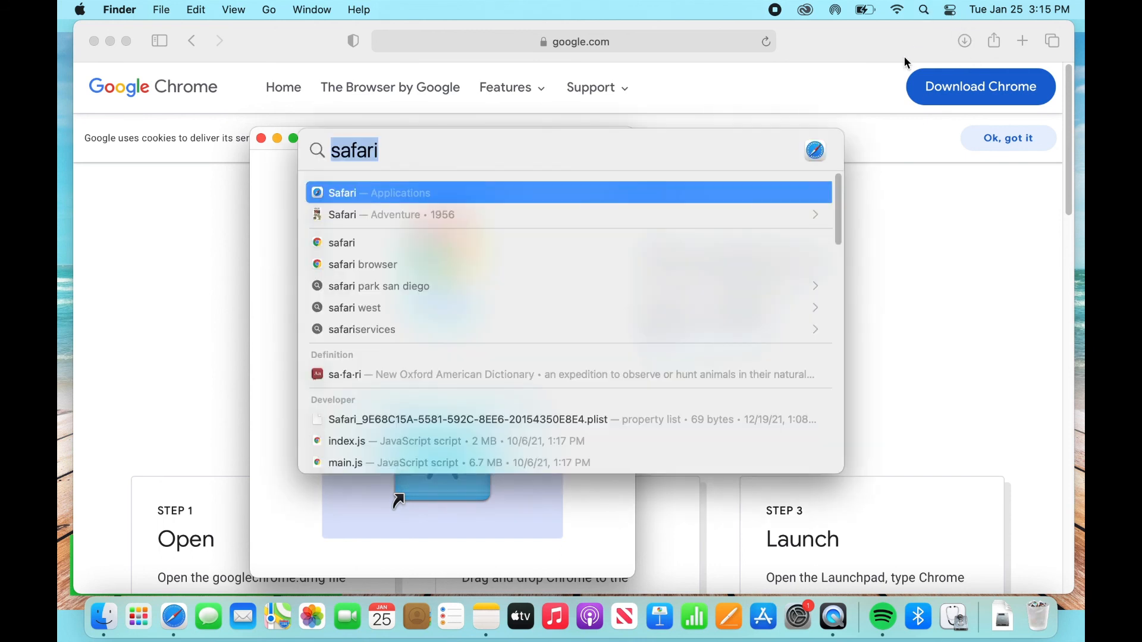
- Search Spotlight for 'chrome' and launch Google Chrome
{"action": "type", "text": "chrome"}
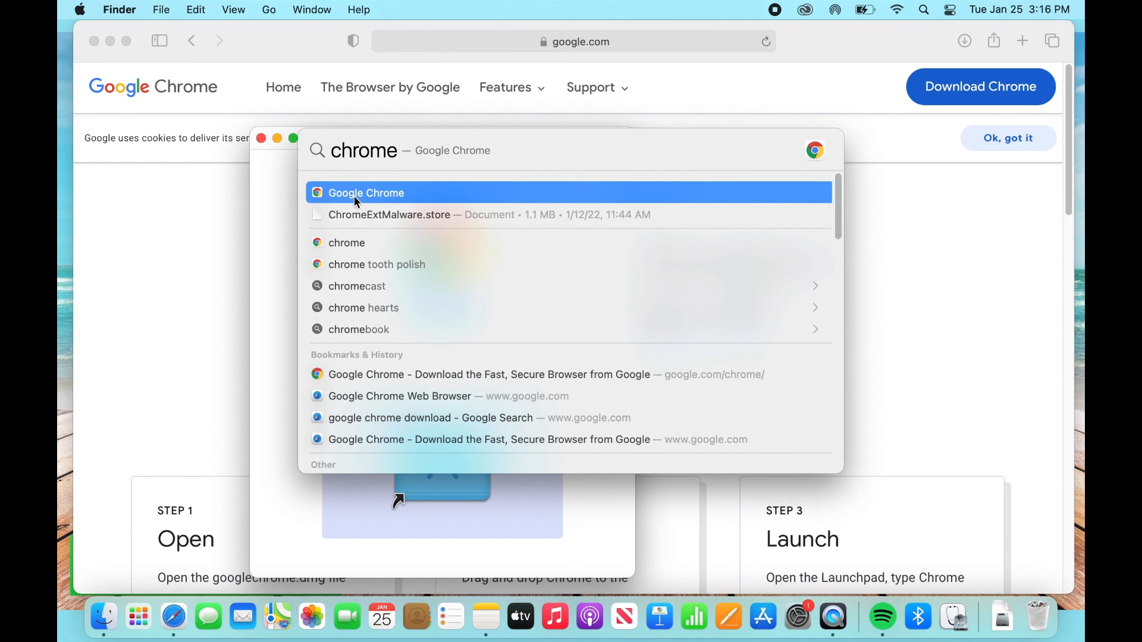
{"action": "left_click", "coordinate": [365, 192]}
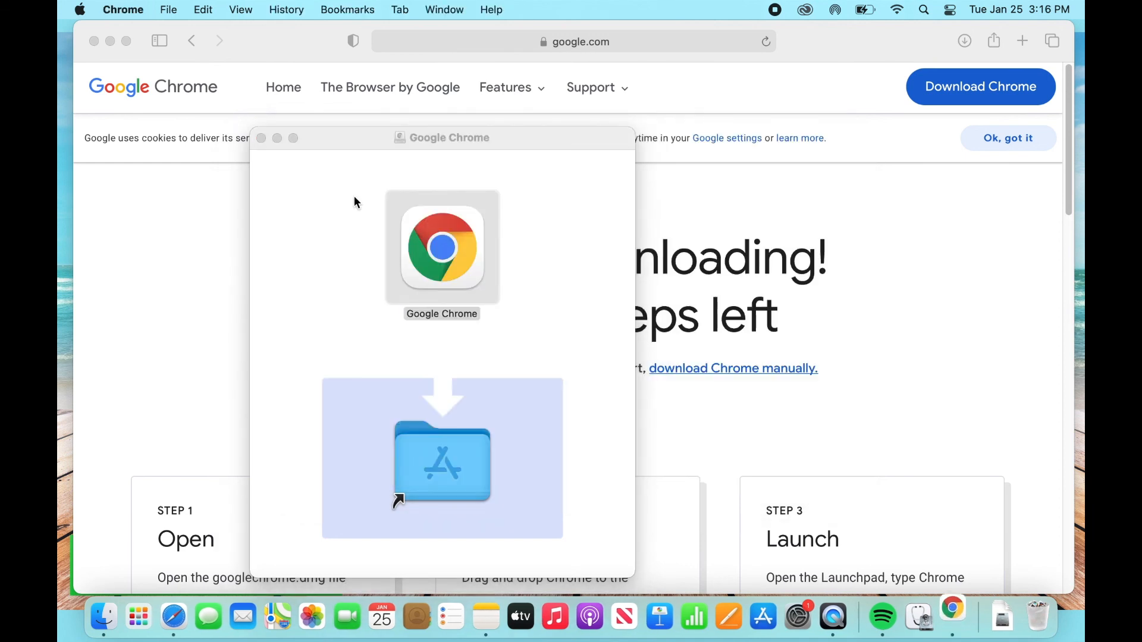